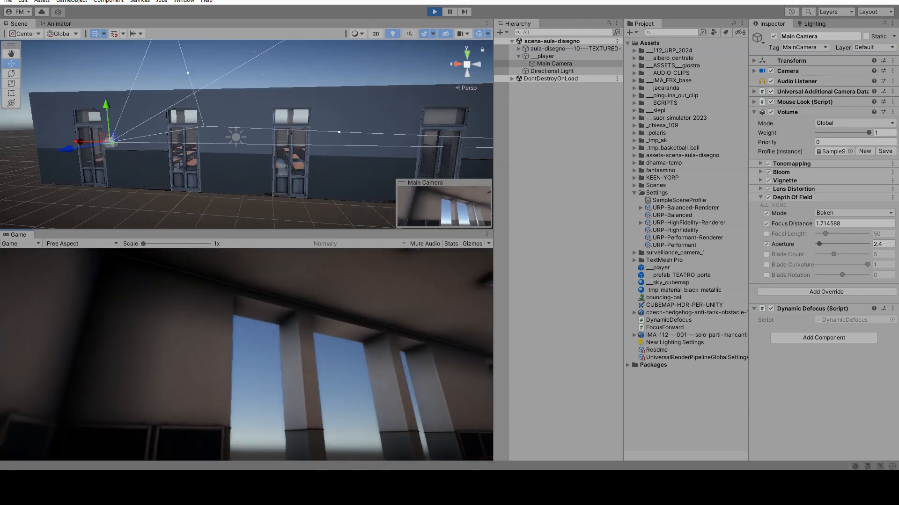
Play-test the classroom scene with its shifting depth-of-field blur, then stop Play mode.
{"action": "left_click", "coordinate": [434, 11]}
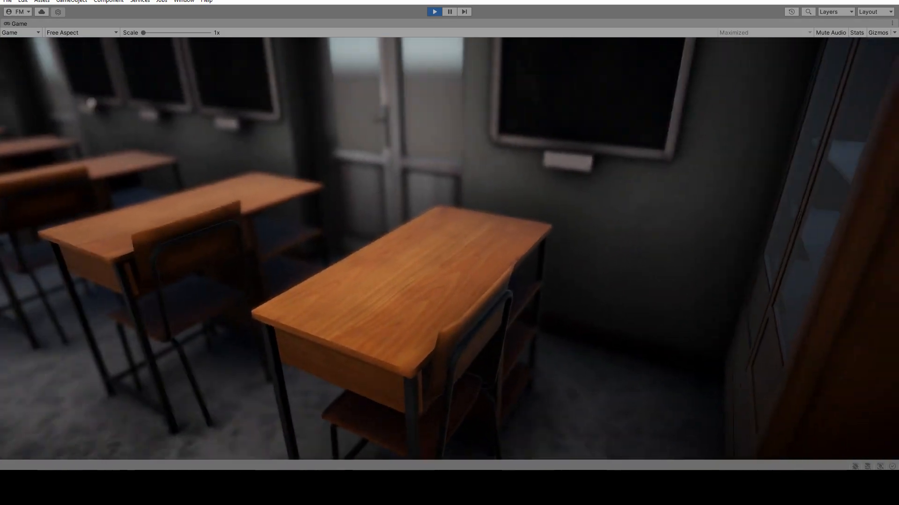
{"action": "left_click", "coordinate": [434, 11]}
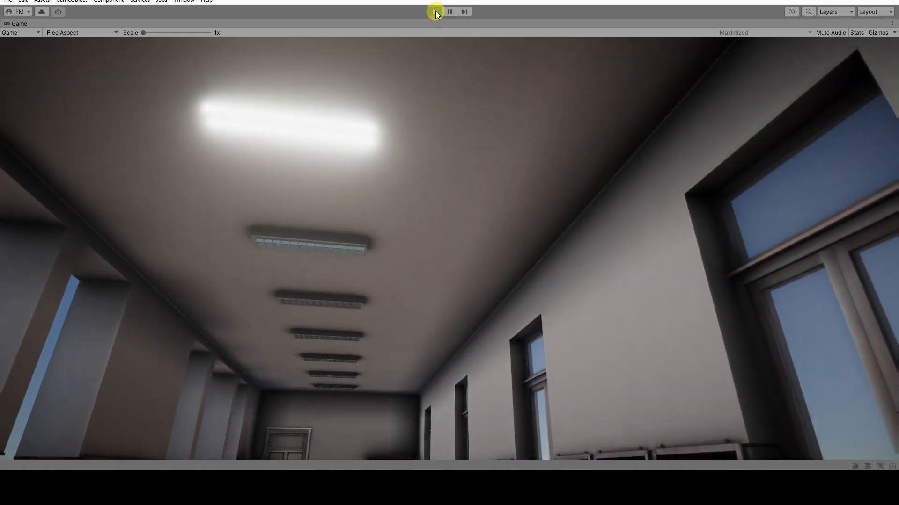
{"action": "left_click", "coordinate": [433, 11]}
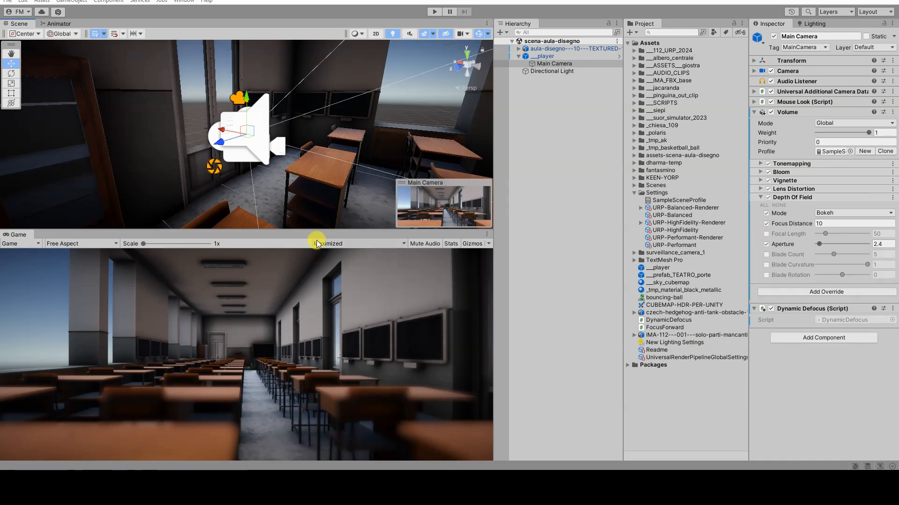
{"action": "left_click", "coordinate": [754, 112]}
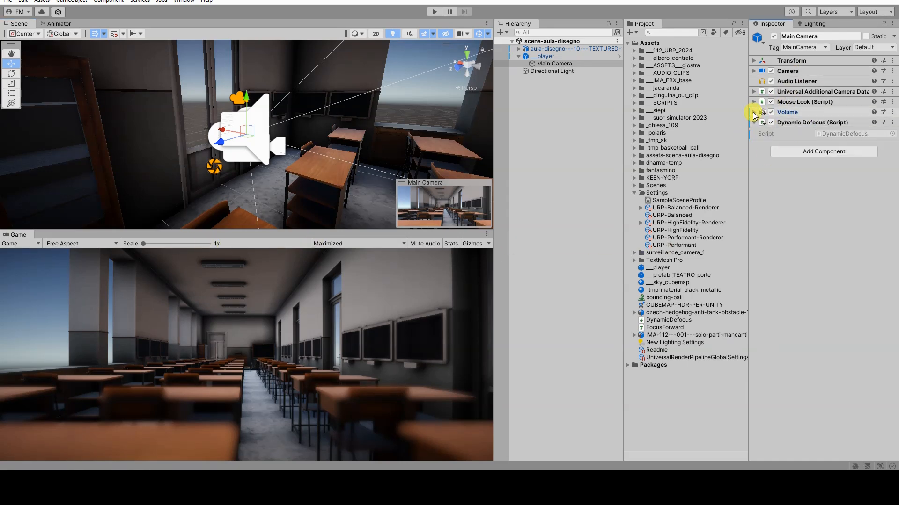
{"action": "left_click", "coordinate": [753, 111]}
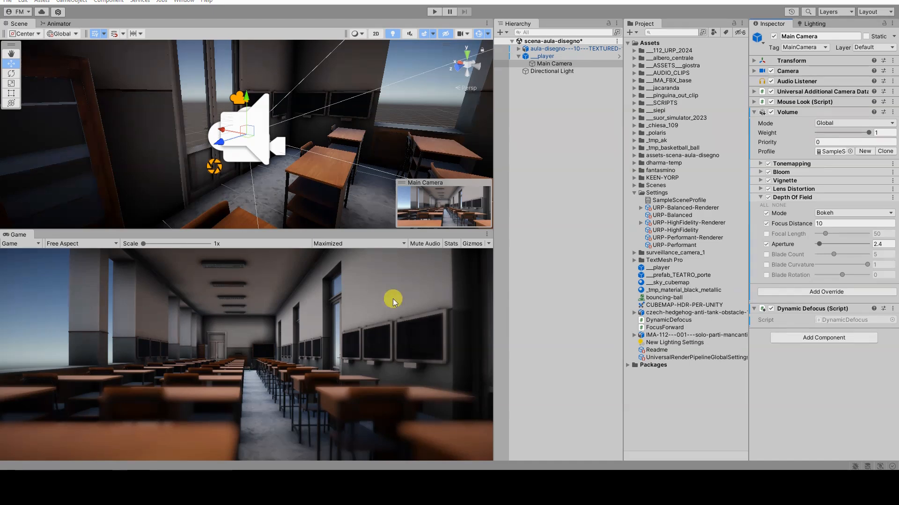
{"action": "left_click", "coordinate": [851, 213]}
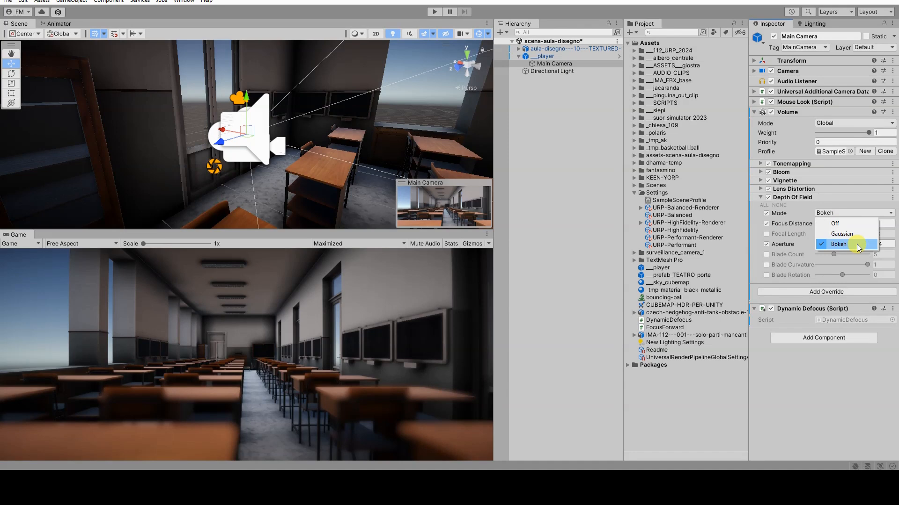
{"action": "left_click", "coordinate": [837, 244]}
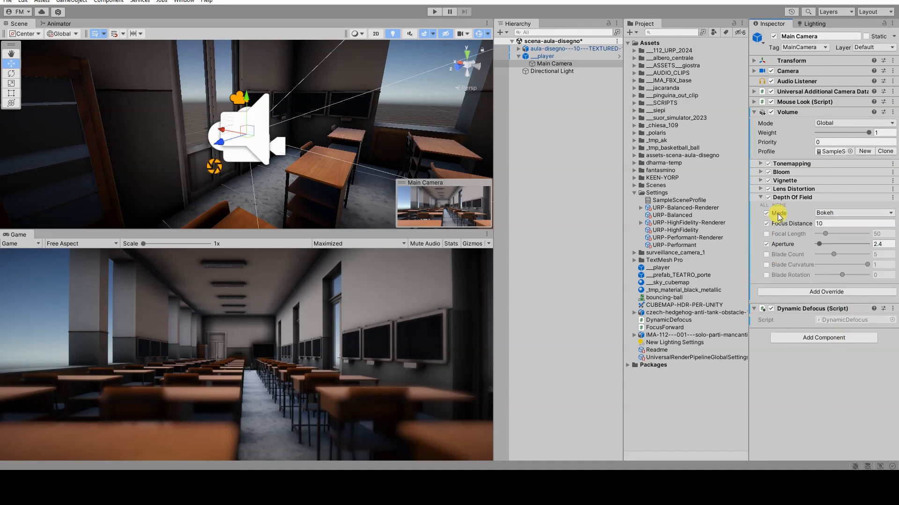
{"action": "mouse_move", "coordinate": [778, 213]}
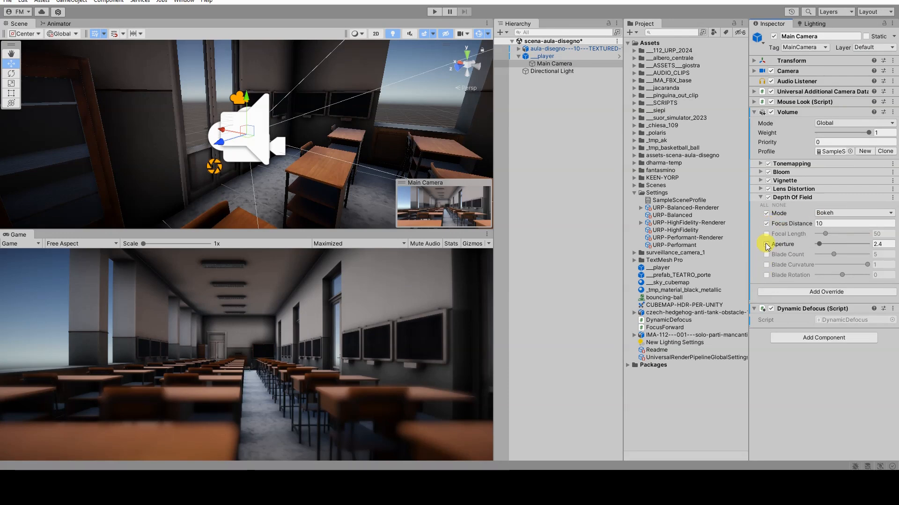
{"action": "mouse_move", "coordinate": [780, 243]}
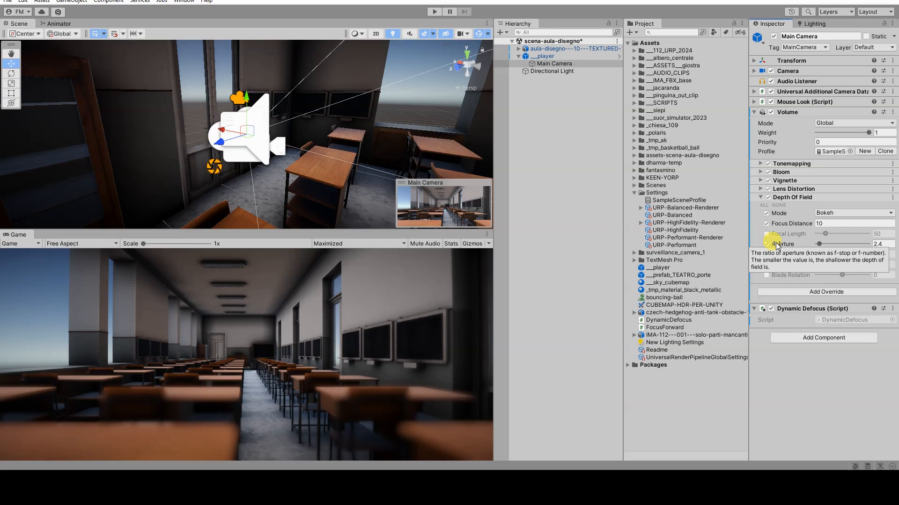
{"action": "left_click", "coordinate": [767, 234]}
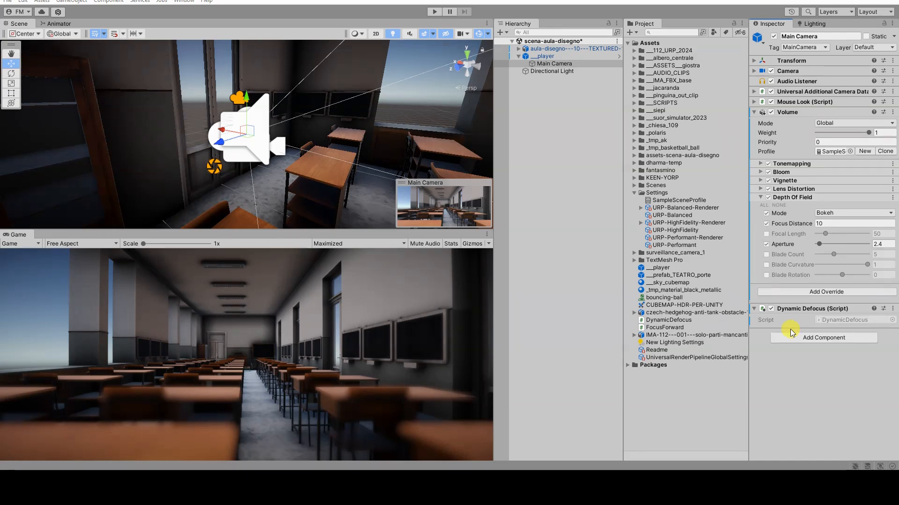
{"action": "mouse_move", "coordinate": [781, 244]}
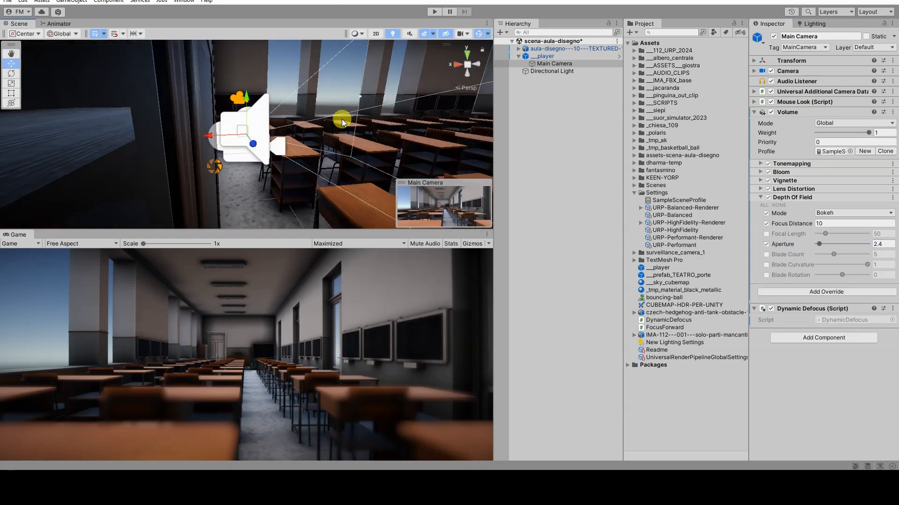
Move the Scene view over the desks and select the classroom model.
{"action": "left_click_drag", "start_coordinate": [341, 121], "coordinate": [264, 189]}
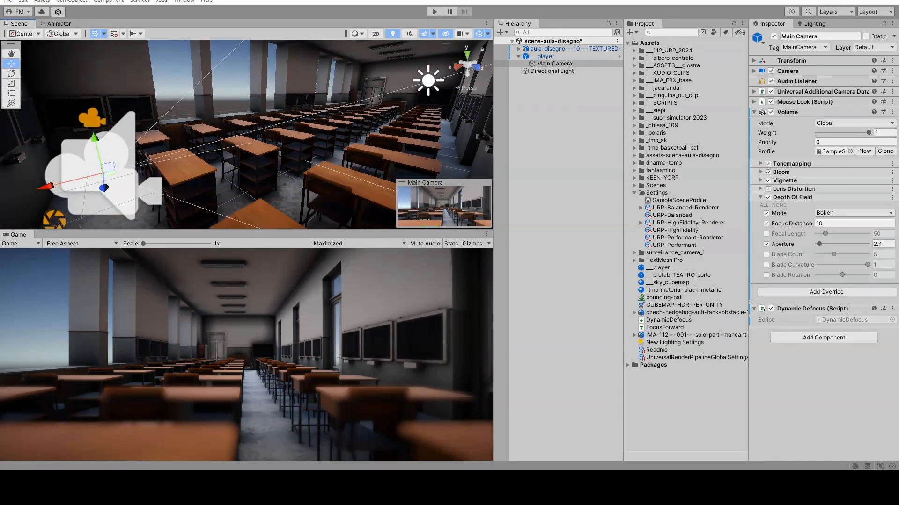
{"action": "mouse_move", "coordinate": [269, 137]}
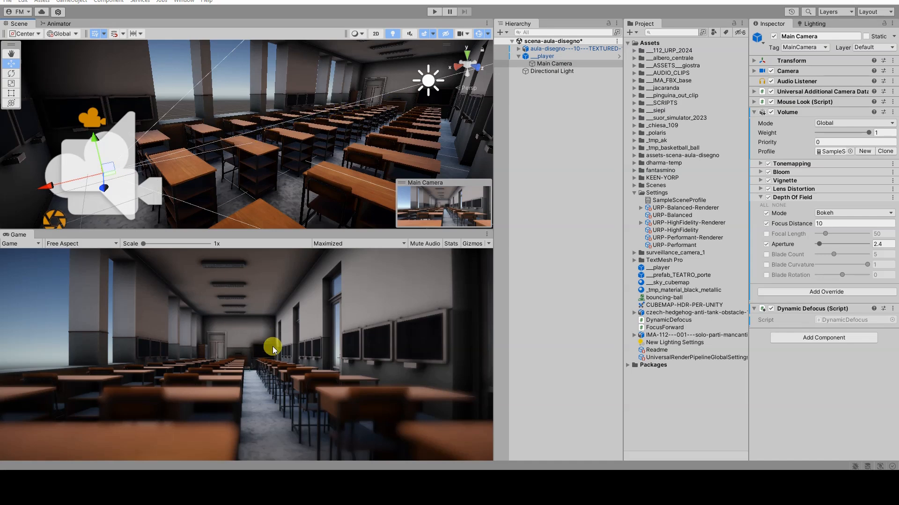
{"action": "mouse_move", "coordinate": [251, 350]}
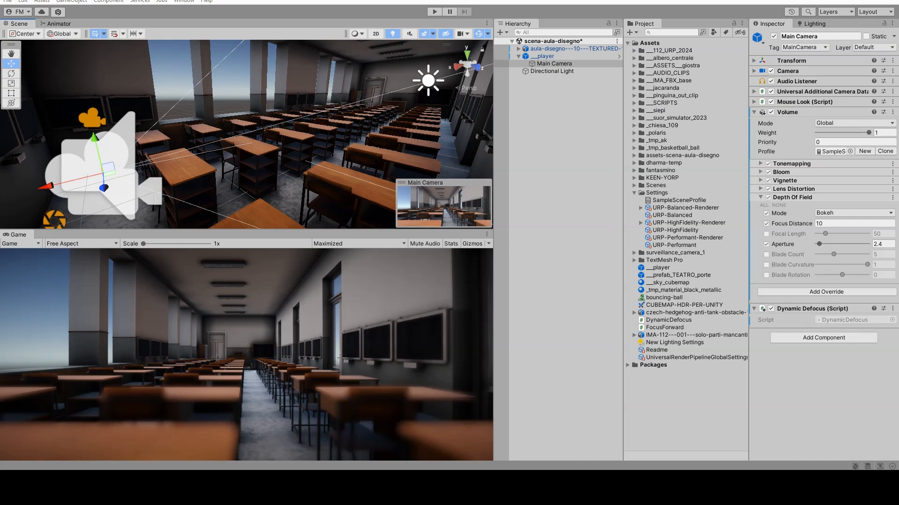
{"action": "left_click", "coordinate": [573, 47]}
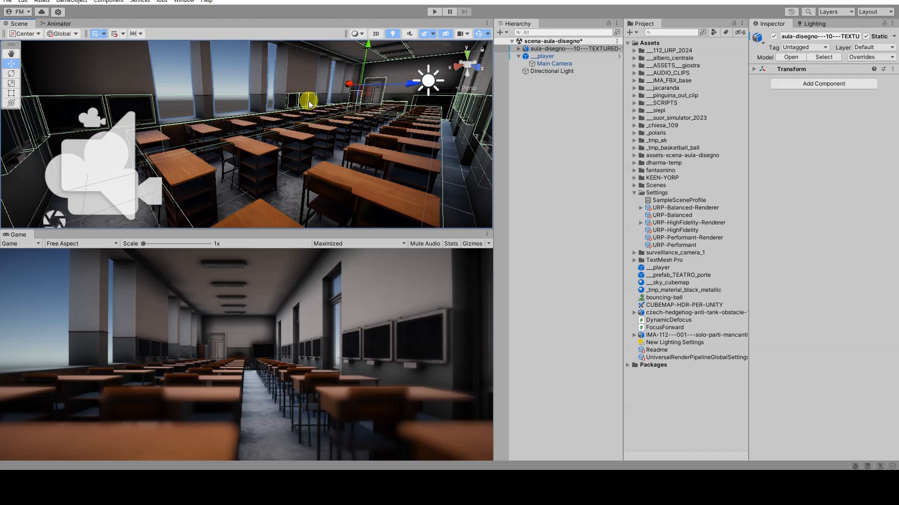
Confirm the wall and desk Box Colliders and mark the desk collider Is Trigger.
{"action": "left_click", "coordinate": [555, 251]}
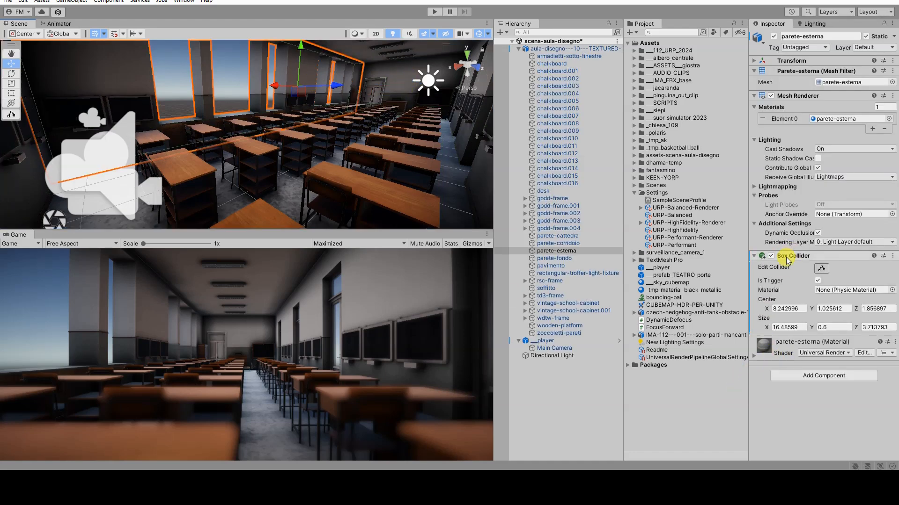
{"action": "left_click", "coordinate": [542, 190]}
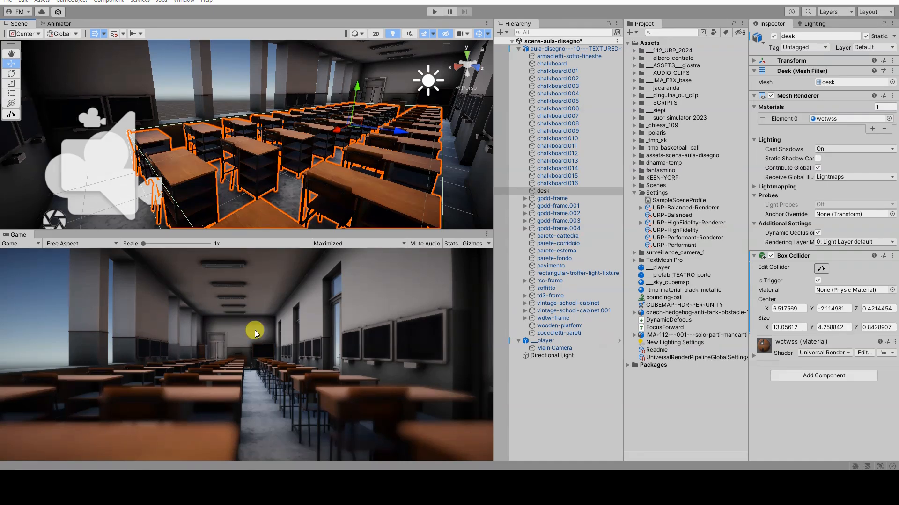
{"action": "left_click", "coordinate": [754, 256]}
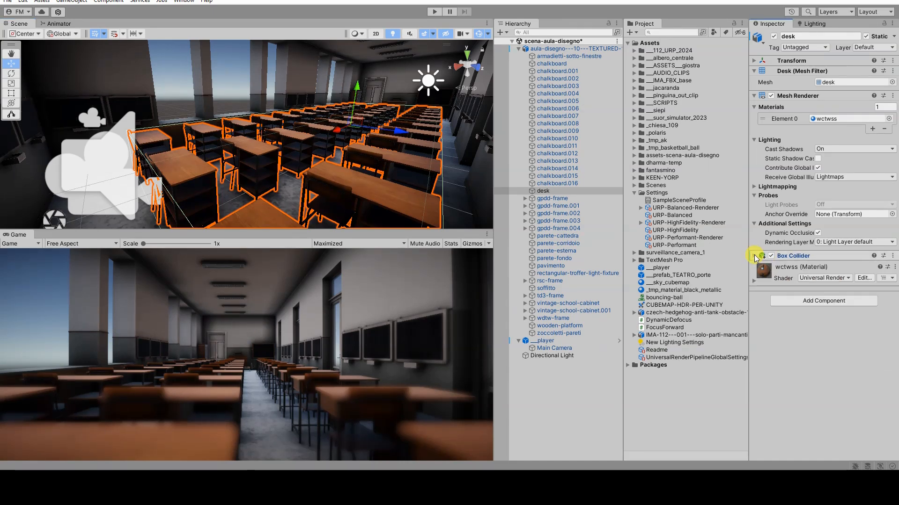
{"action": "left_click", "coordinate": [755, 255]}
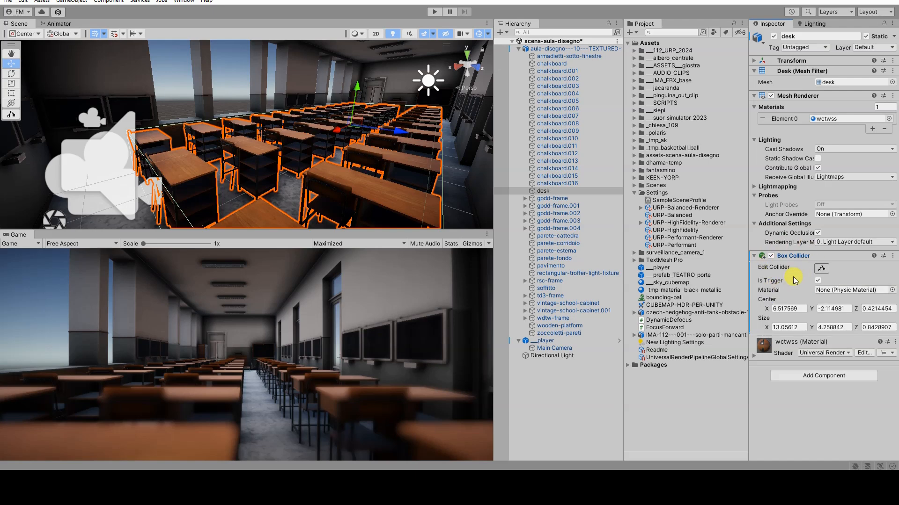
{"action": "mouse_move", "coordinate": [777, 285]}
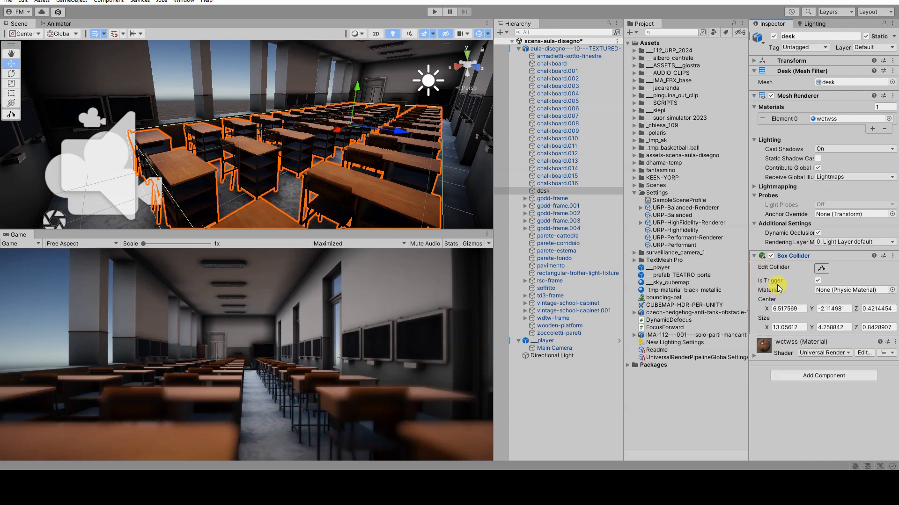
{"action": "left_click", "coordinate": [816, 281]}
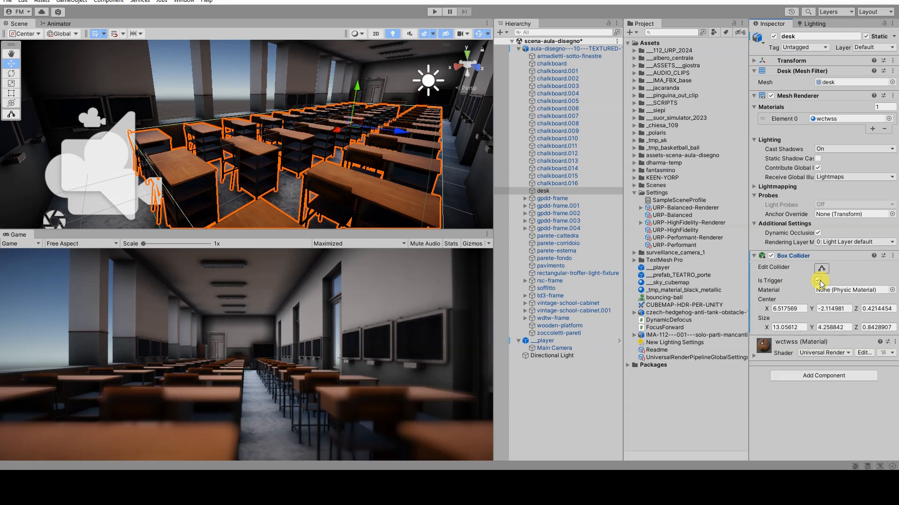
Select Main Camera and bring up its DynamicDefocus script in Visual Studio.
{"action": "left_click", "coordinate": [554, 348]}
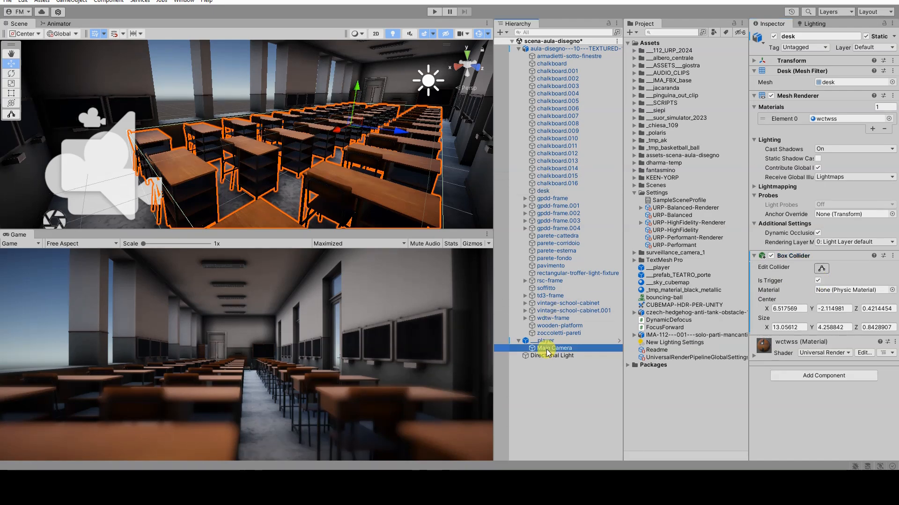
{"action": "left_click", "coordinate": [553, 348]}
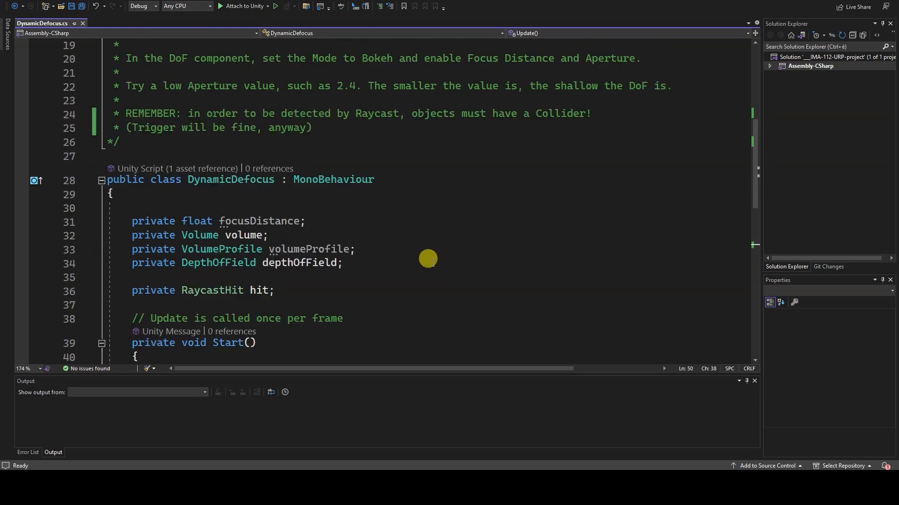
{"action": "scroll", "scroll_direction": "up", "scroll_amount": 3}
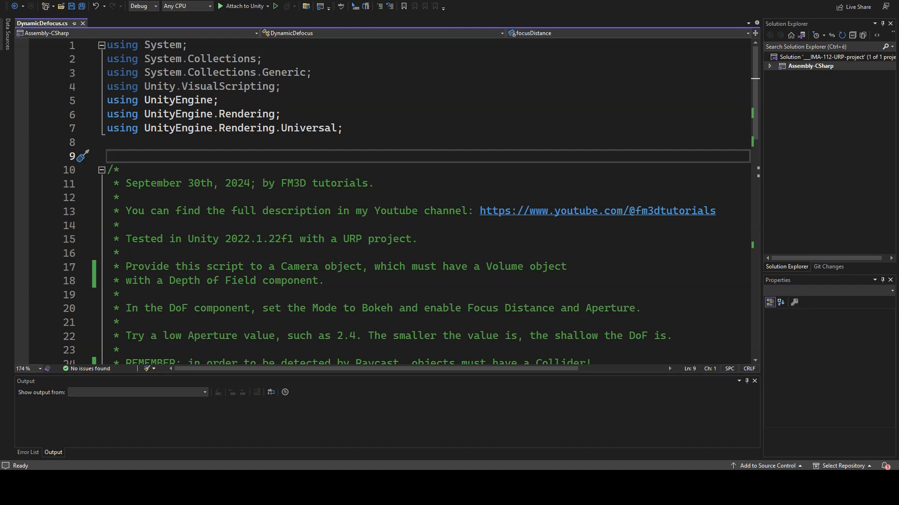
{"action": "scroll", "scroll_direction": "down", "scroll_amount": 3}
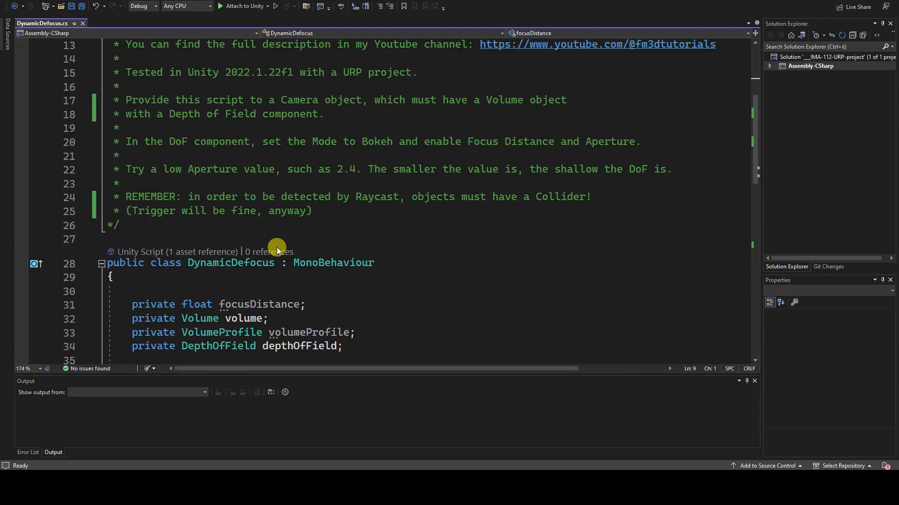
{"action": "scroll", "scroll_direction": "down", "scroll_amount": 3}
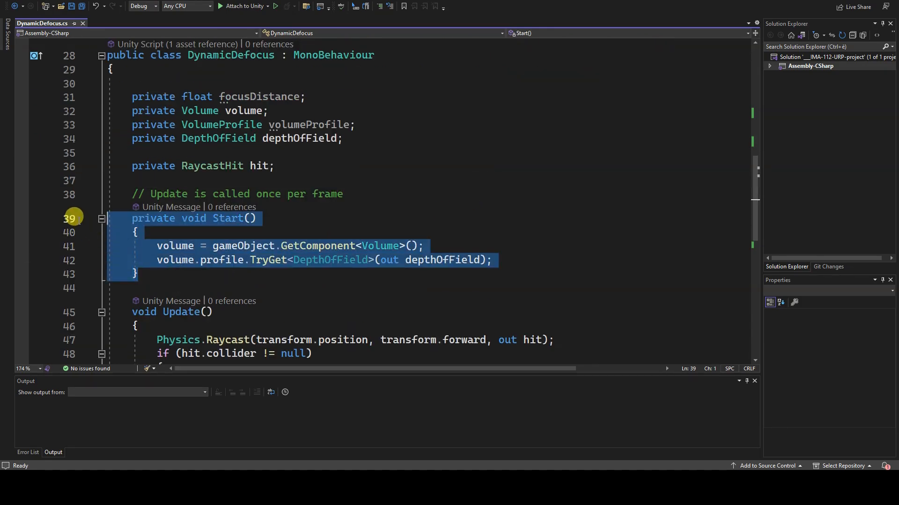
{"action": "mouse_move", "coordinate": [68, 303]}
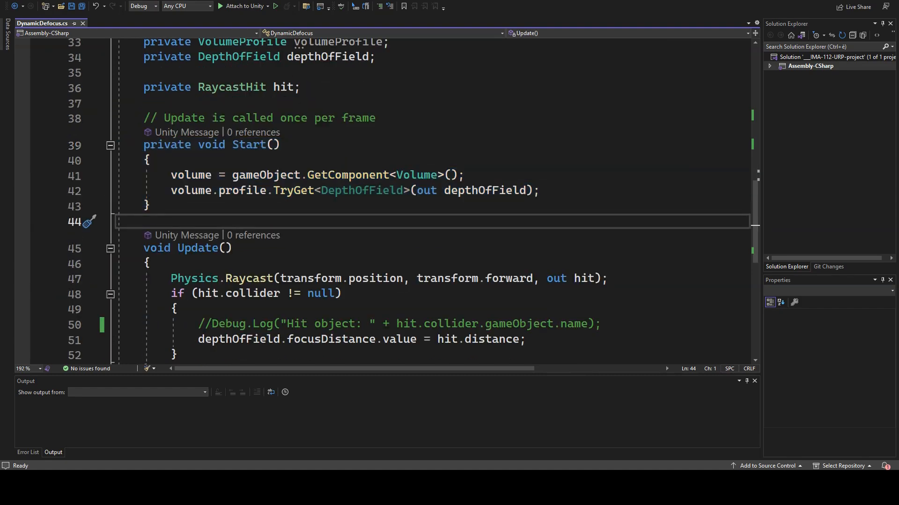
Review Update()'s collider null check and raycast focus-distance lines, then save DynamicDefocus.cs.
{"action": "scroll", "scroll_direction": "down", "scroll_amount": 3}
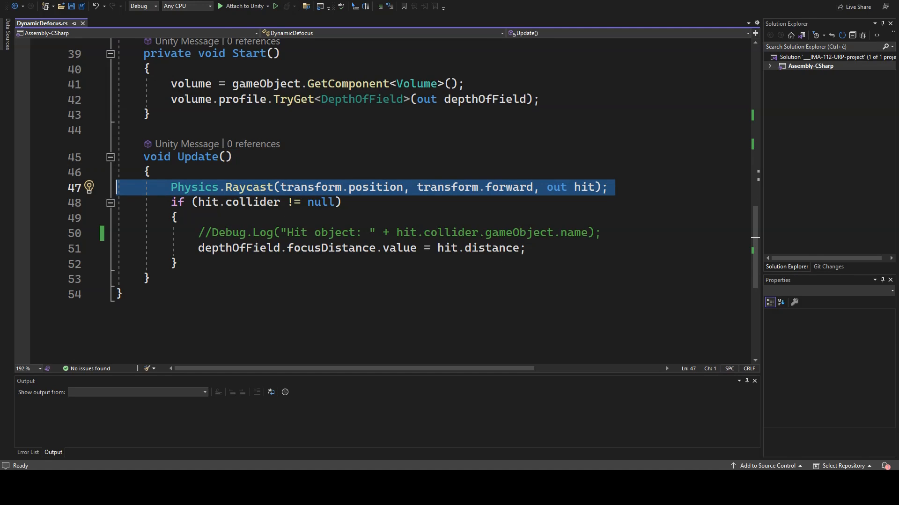
{"action": "left_click", "coordinate": [505, 232]}
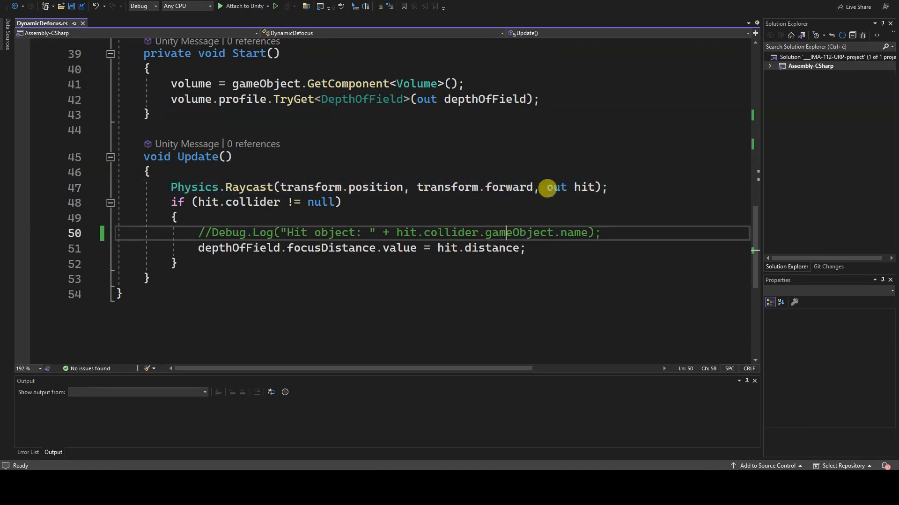
{"action": "double_click", "coordinate": [556, 187]}
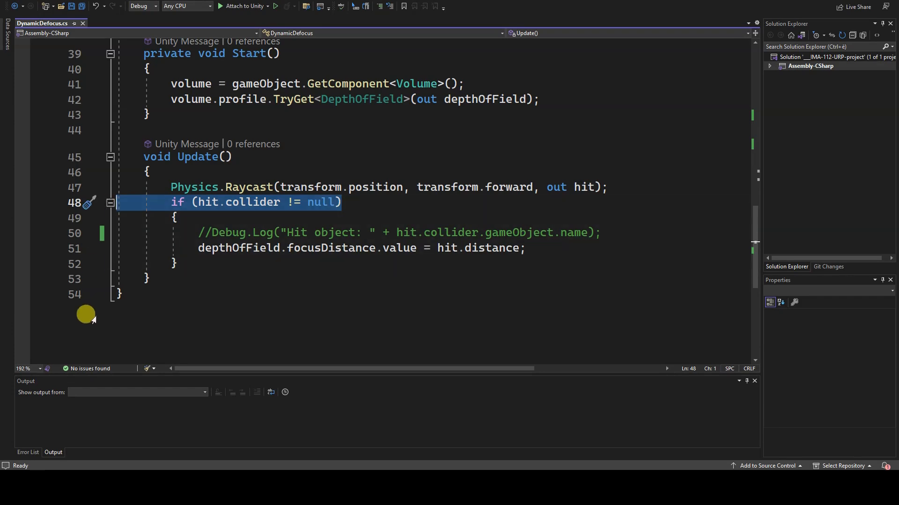
{"action": "left_click", "coordinate": [118, 293]}
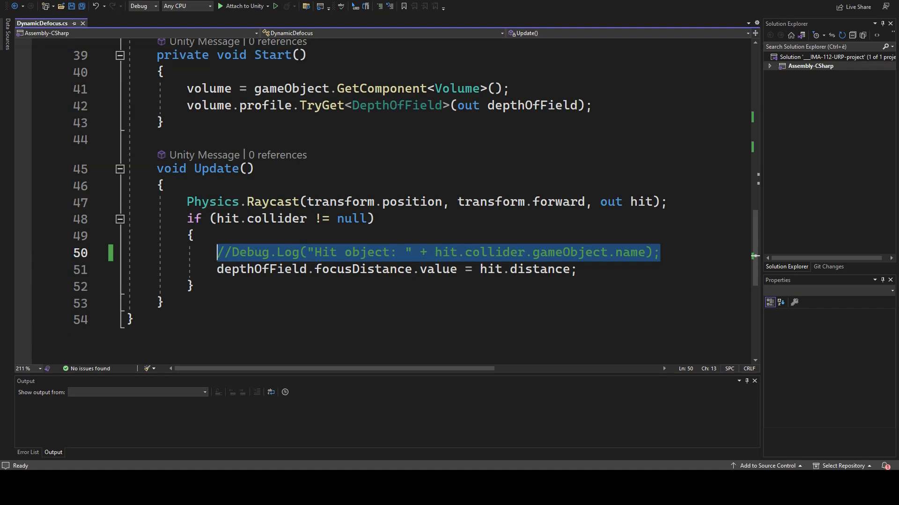
{"action": "left_click", "coordinate": [576, 292]}
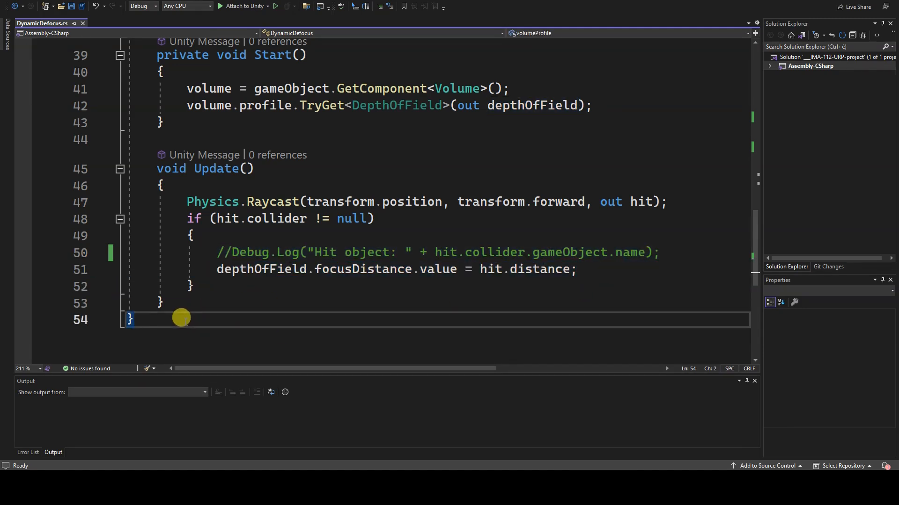
{"action": "key", "text": "ctrl+s"}
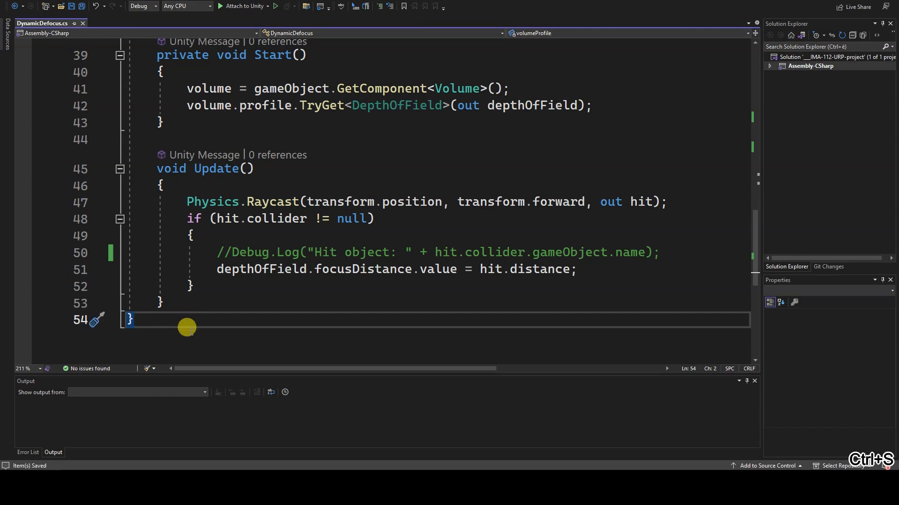